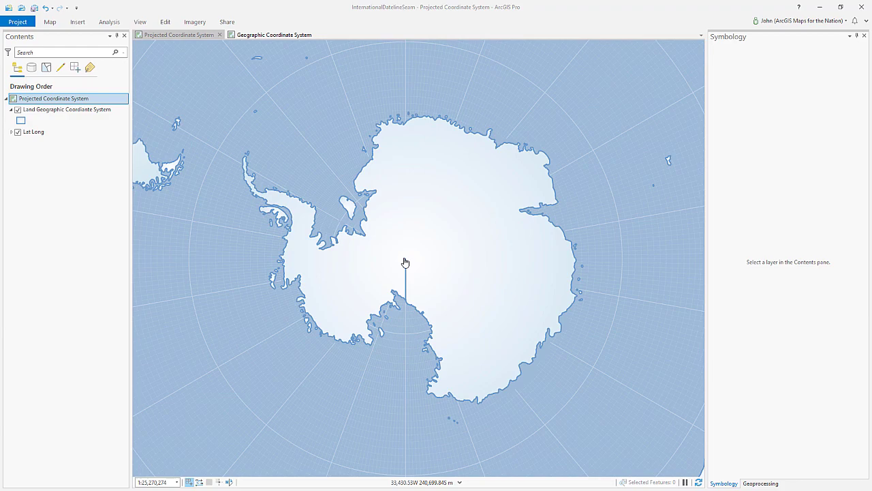
mouse_move(412, 255)
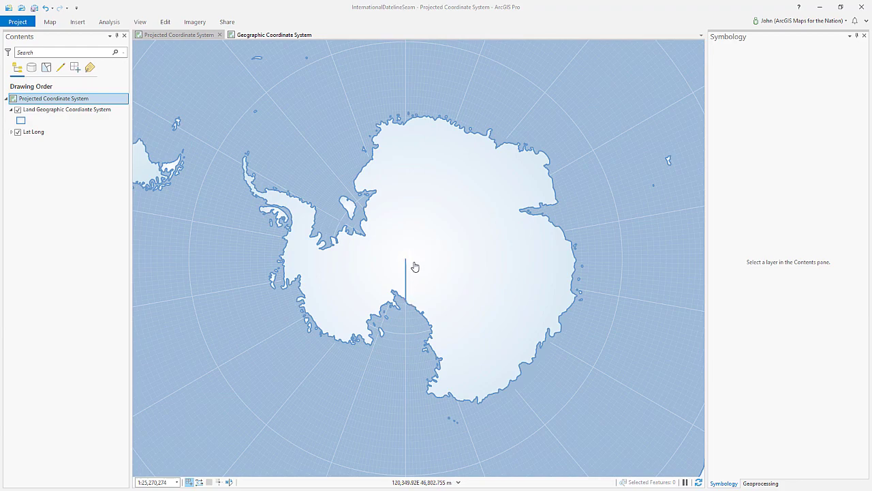
mouse_move(123, 201)
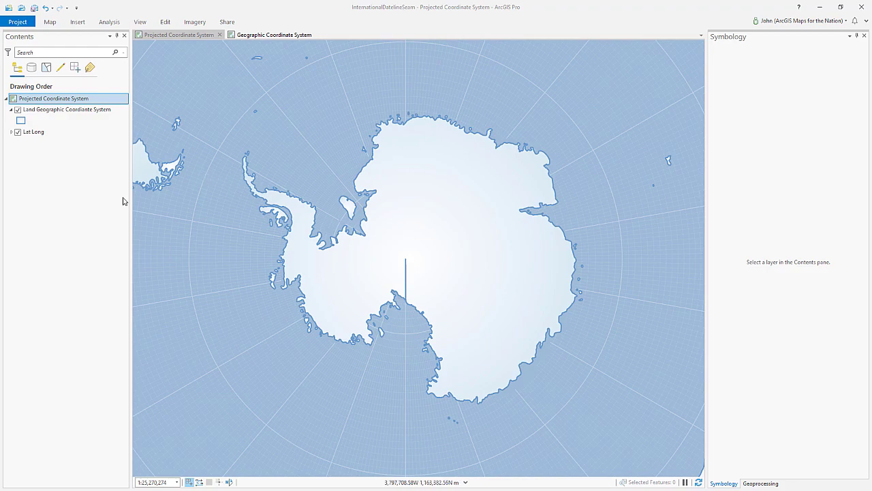
mouse_move(439, 196)
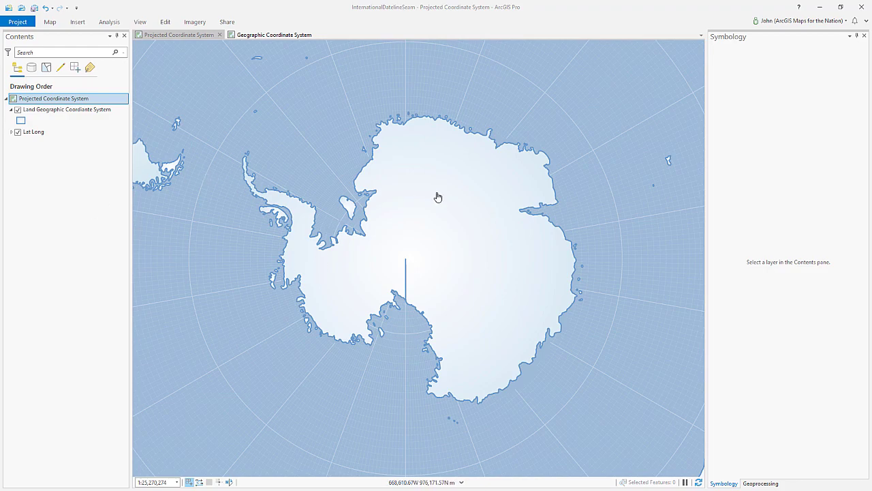
mouse_move(366, 282)
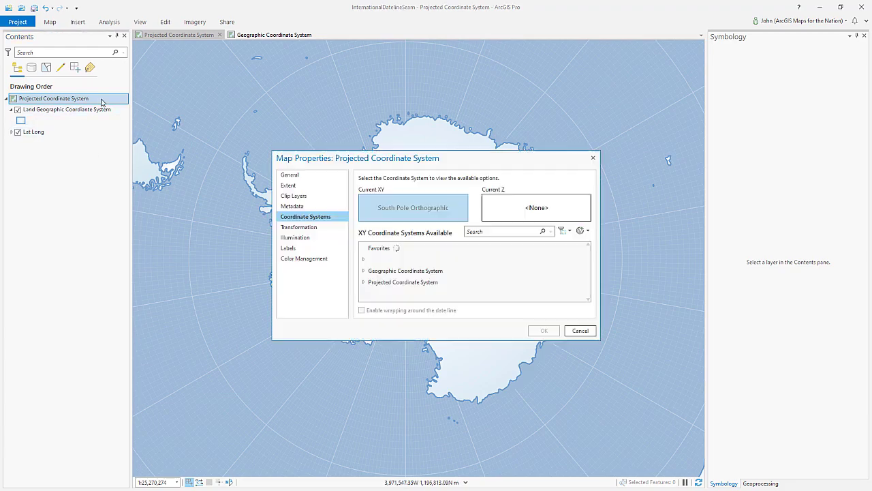
- Close Map Properties unchanged and show the Geographic Coordinate System map with the land layer's symbology
click(418, 294)
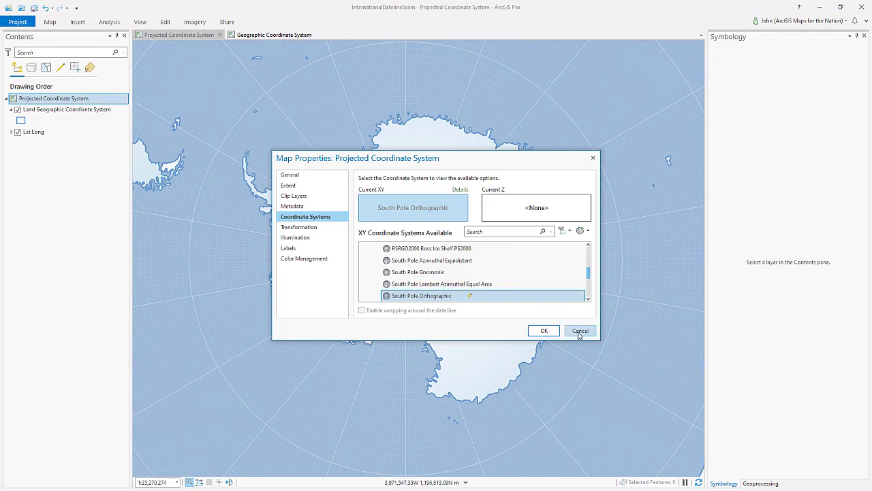
click(580, 332)
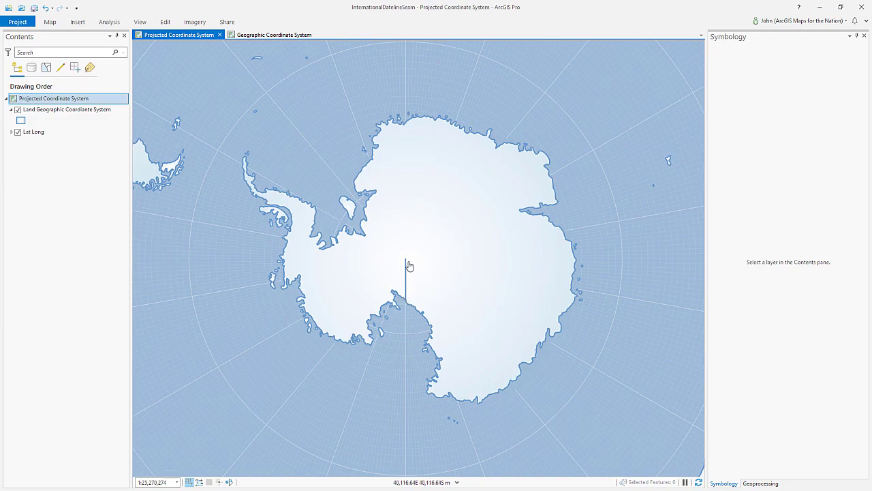
click(275, 35)
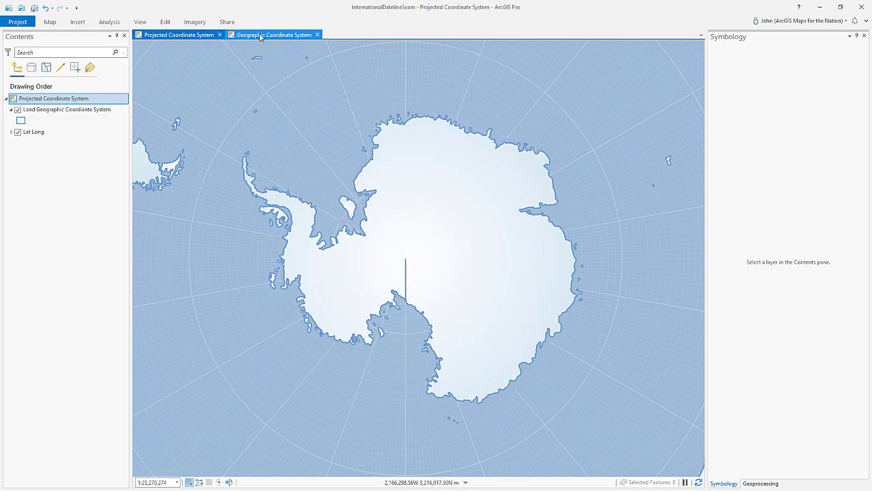
click(272, 35)
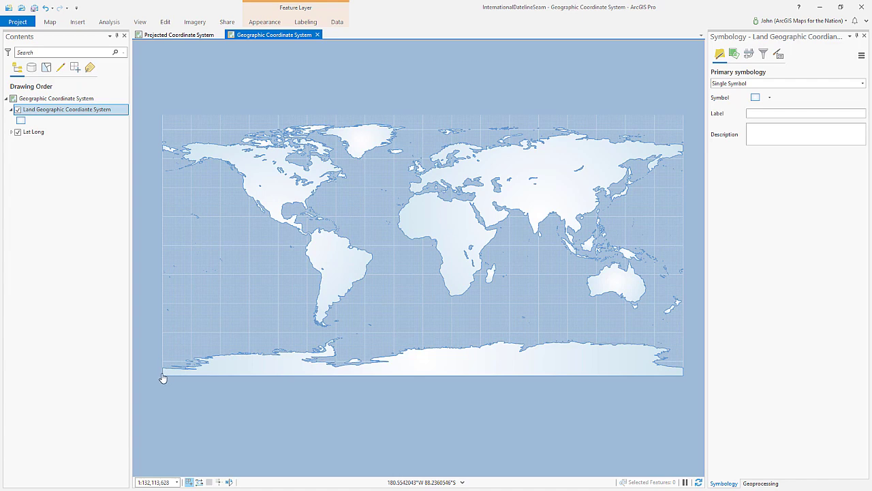
mouse_move(682, 371)
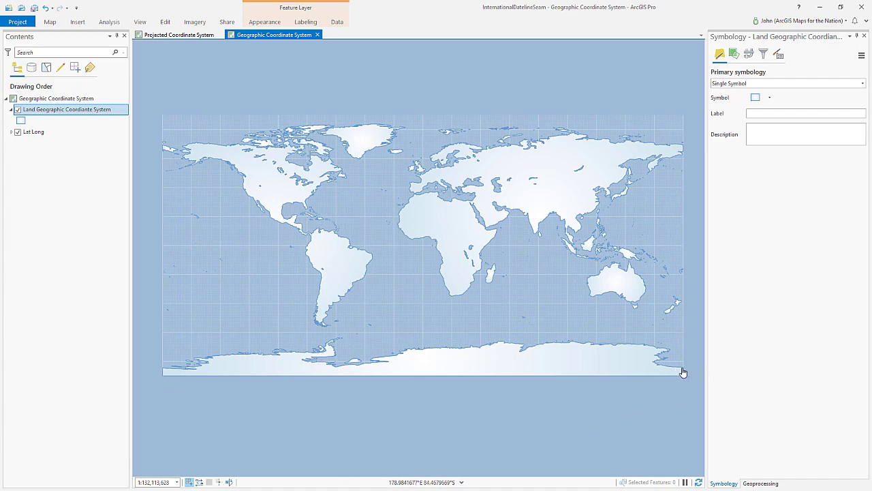
mouse_move(160, 383)
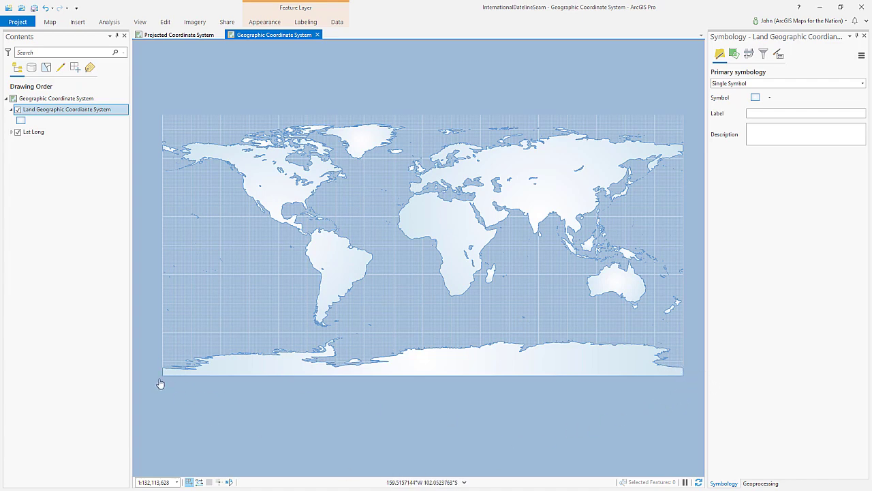
mouse_move(662, 166)
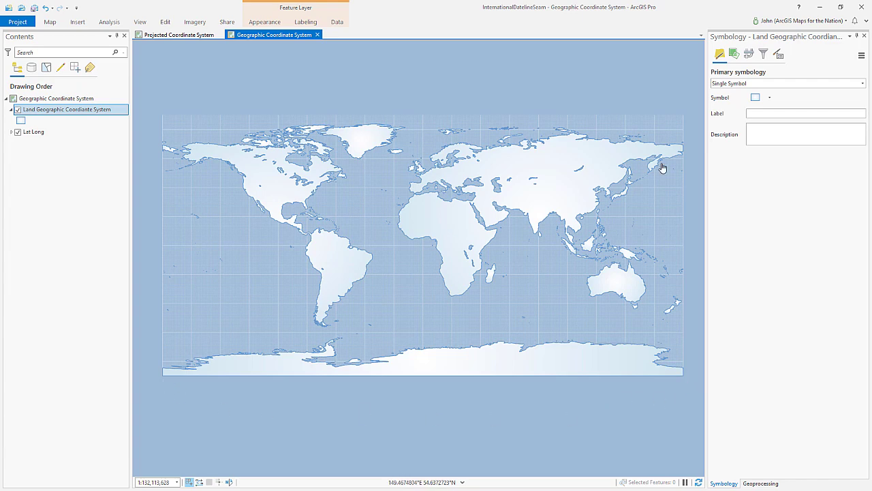
mouse_move(690, 148)
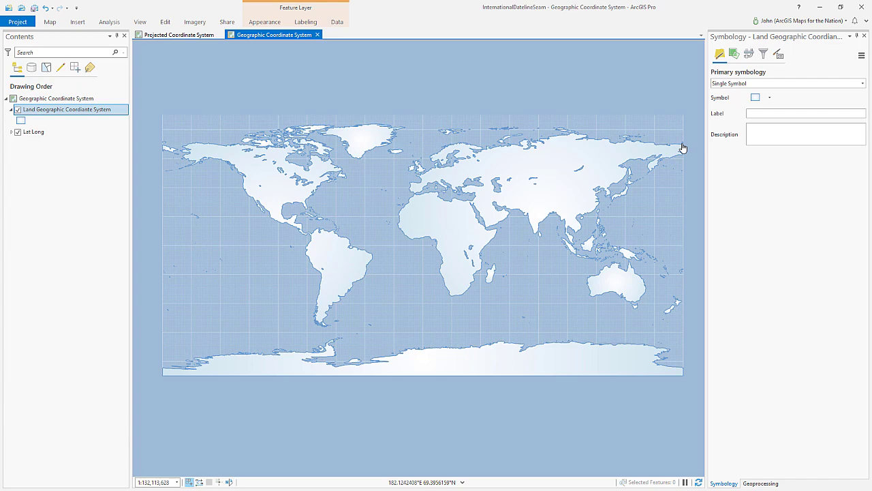
mouse_move(174, 147)
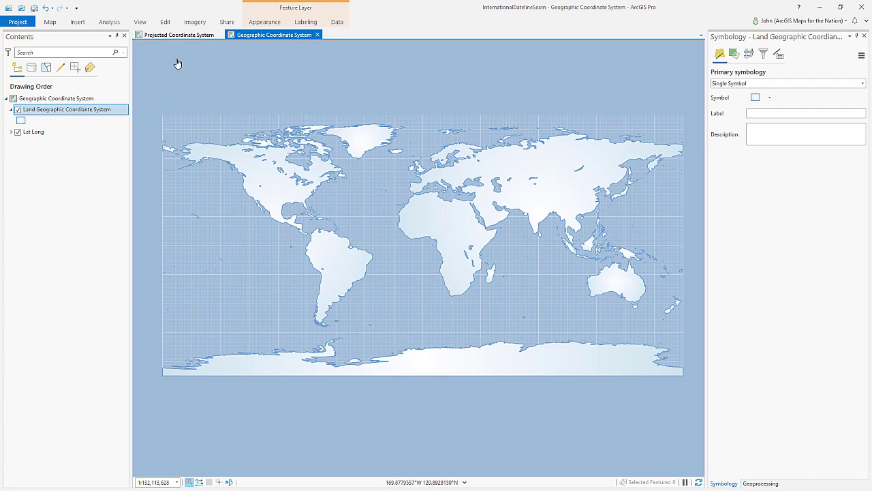
- Return to the polar Antarctica map and show the land symbol's layer structure in Format Polygon Symbol
click(175, 36)
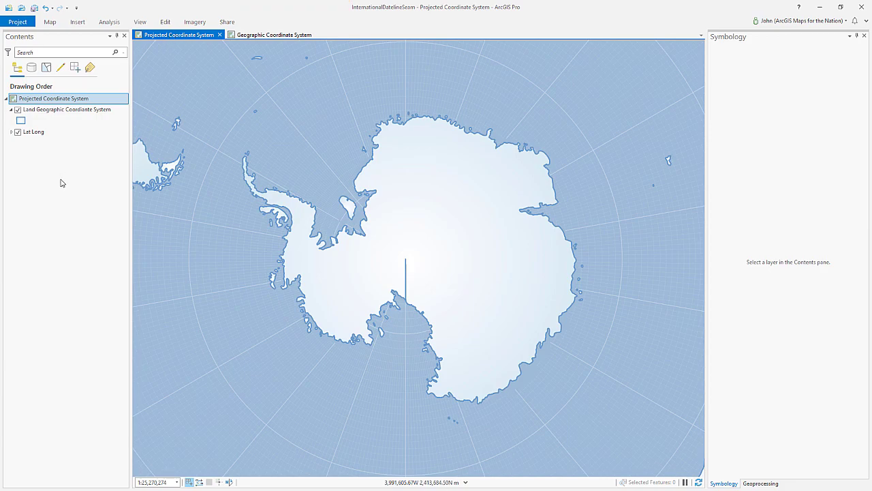
mouse_move(431, 227)
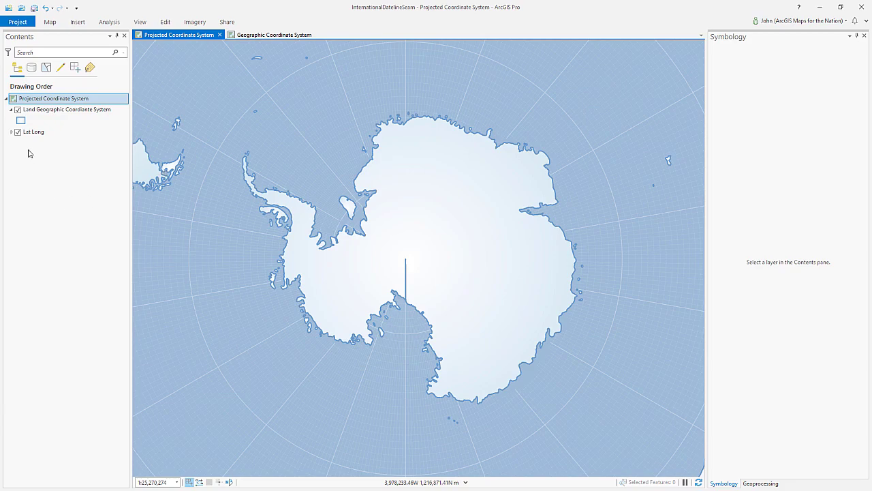
mouse_move(20, 121)
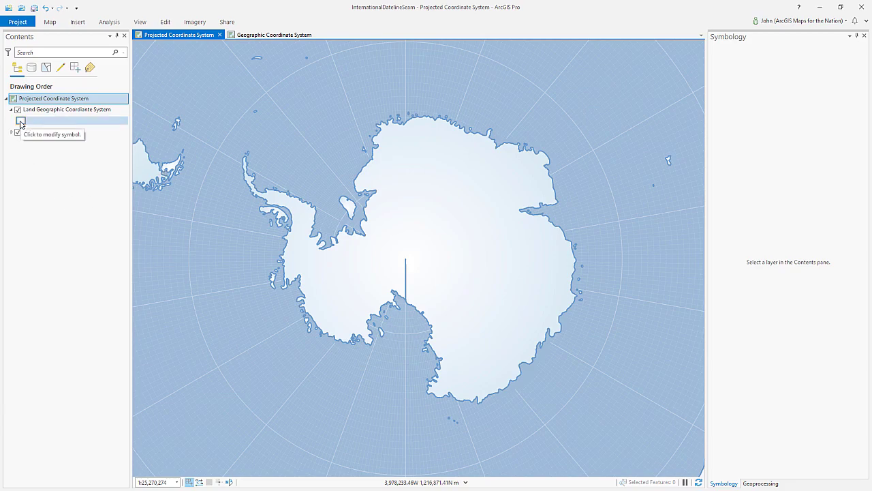
click(20, 122)
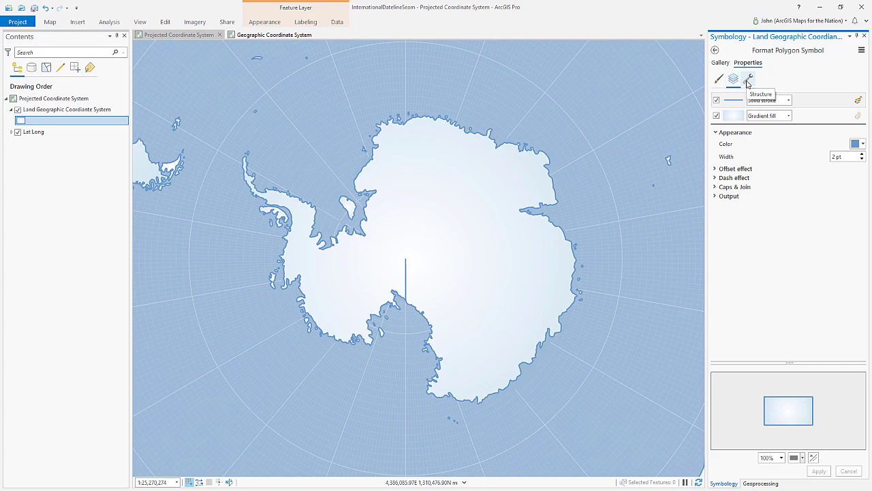
click(749, 78)
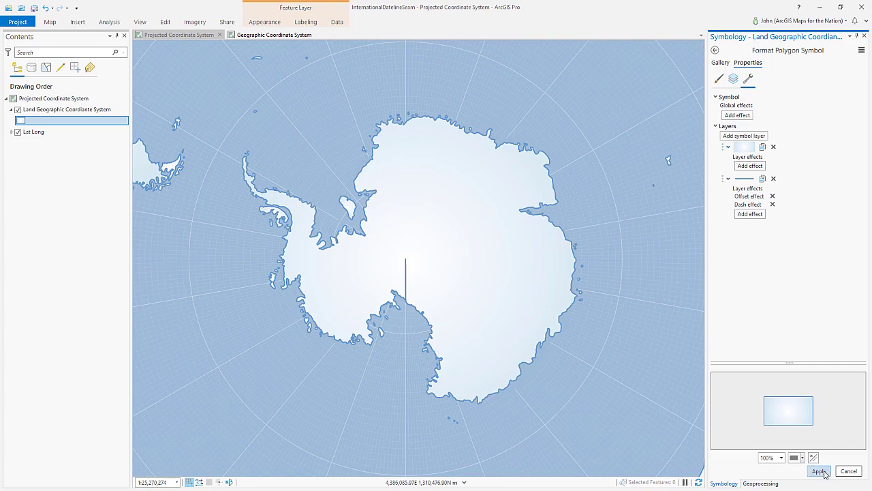
- Apply the symbol, toggle the gradient fill off to preview the outline, then turn it back on
click(821, 472)
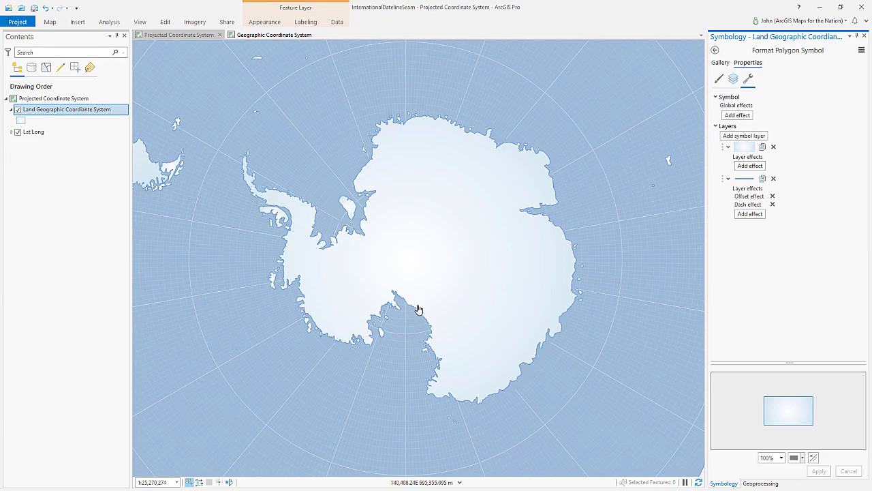
mouse_move(437, 262)
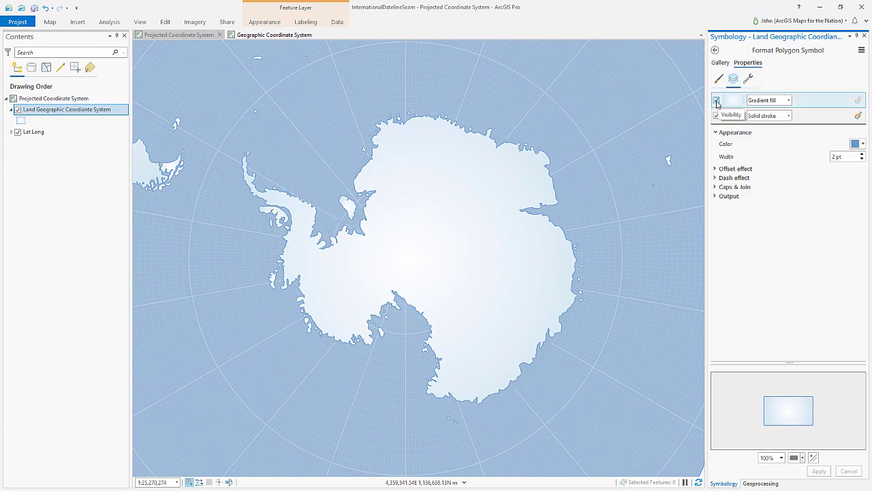
click(716, 101)
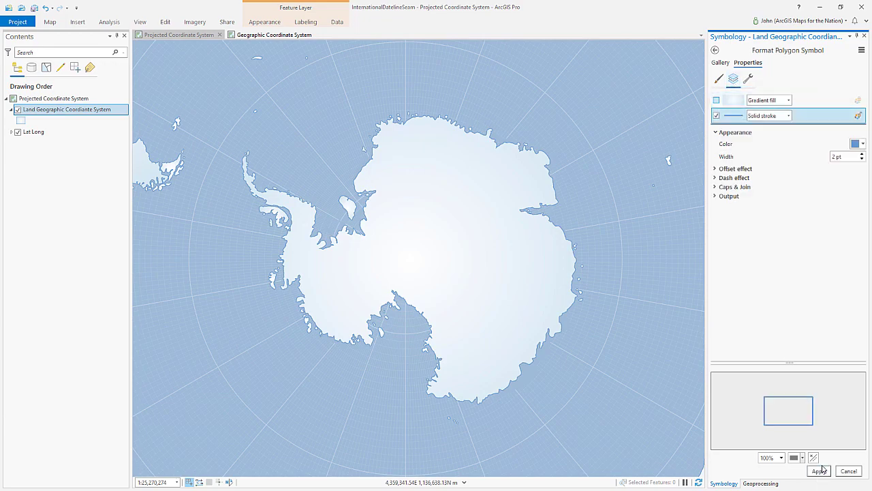
click(817, 471)
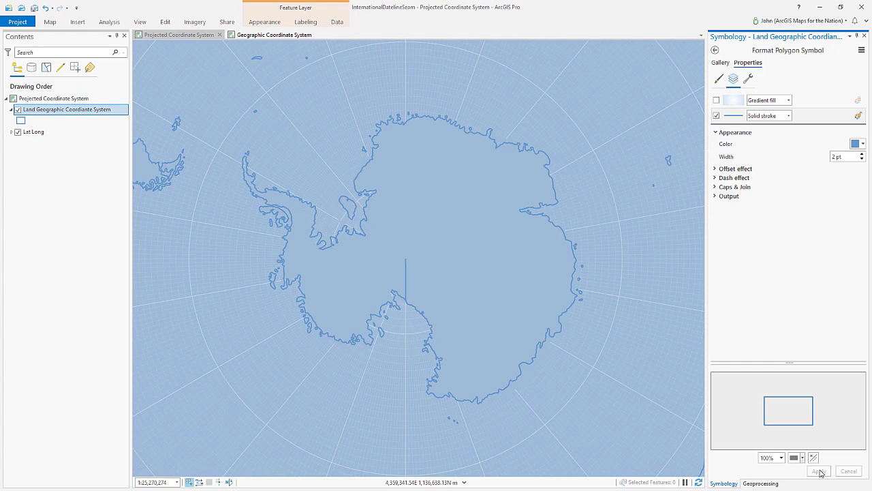
click(717, 99)
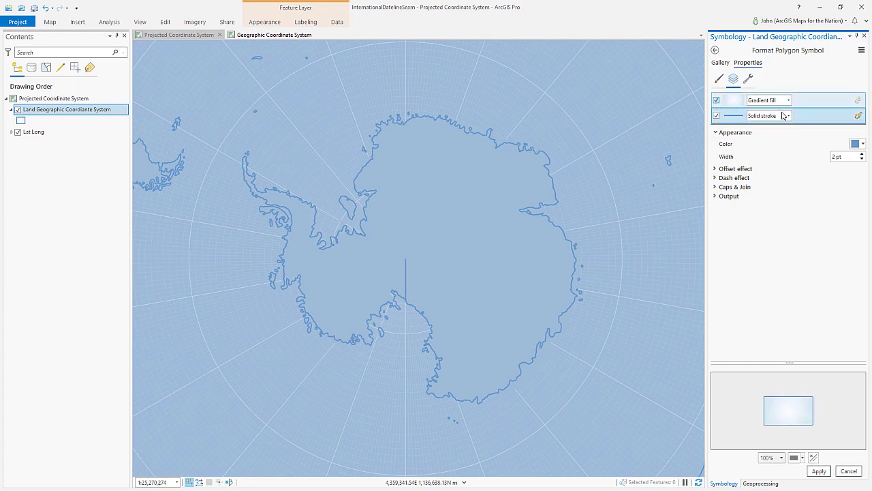
click(769, 100)
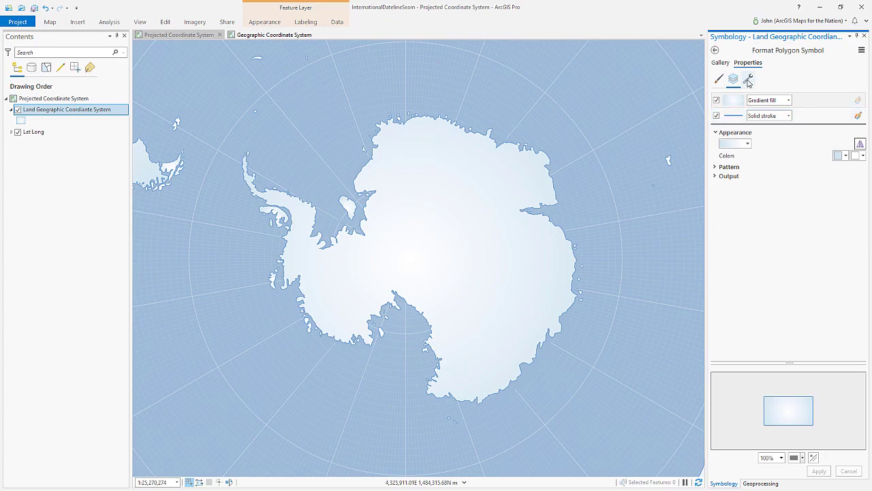
click(747, 79)
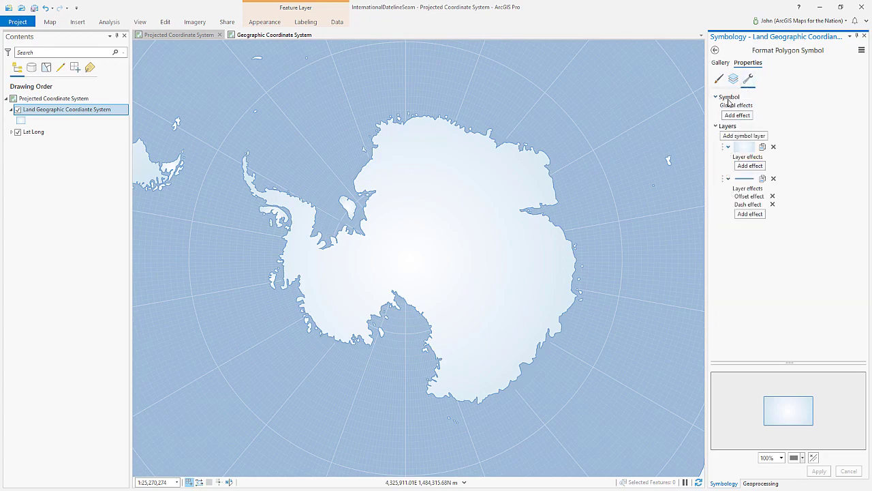
click(734, 77)
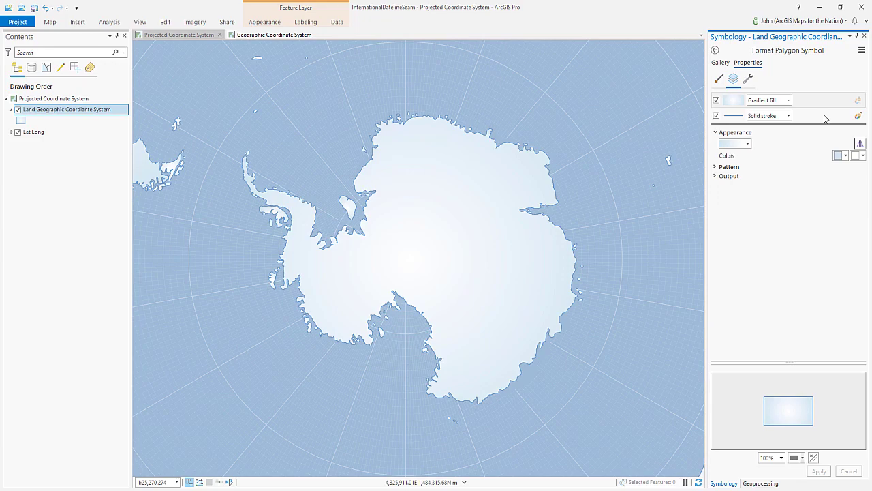
click(748, 78)
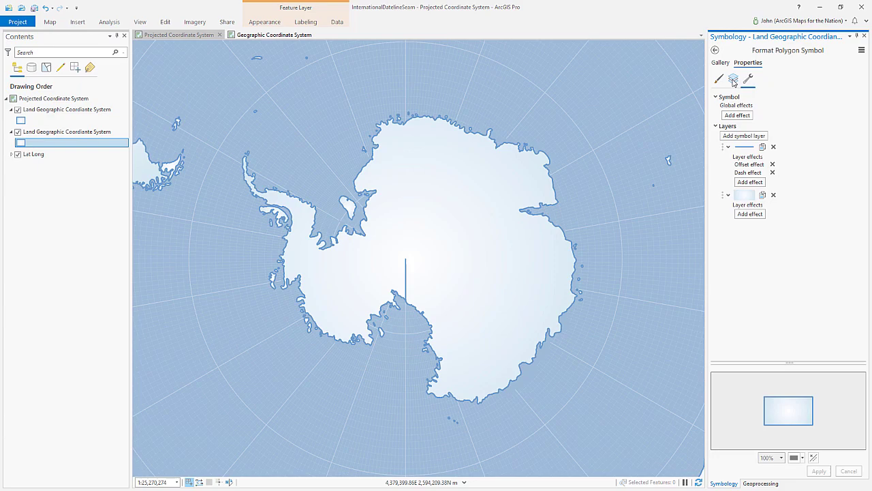
- Switch off the copied land symbol's solid stroke layer and apply it so no seam line shows
click(733, 79)
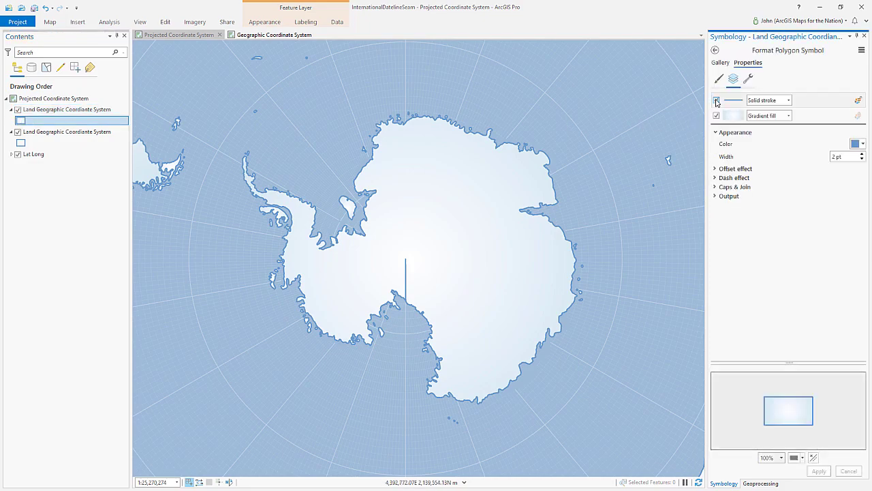
click(717, 101)
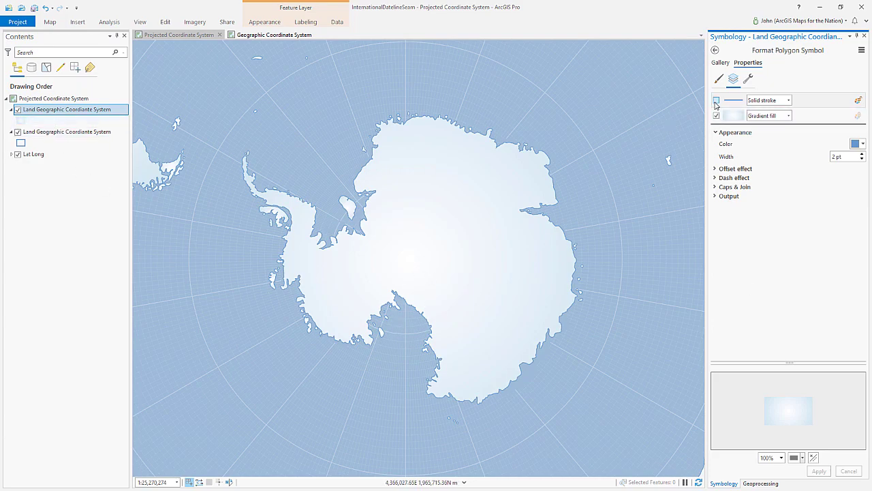
click(717, 101)
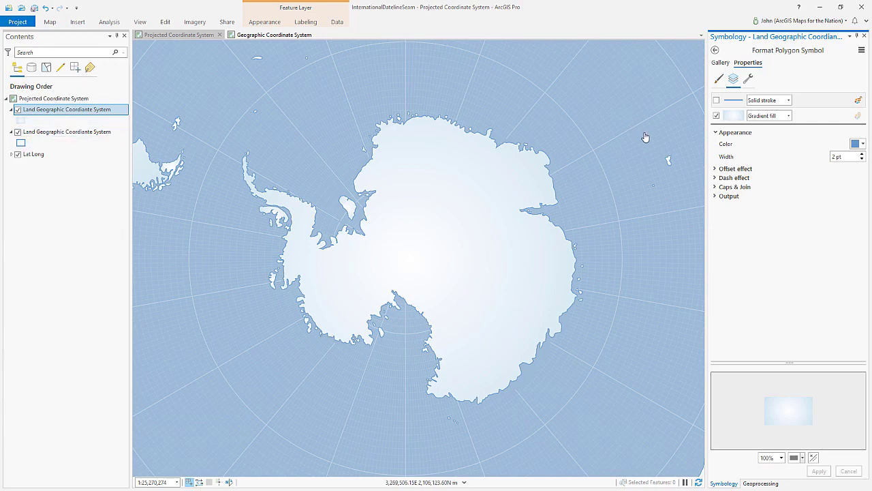
mouse_move(484, 206)
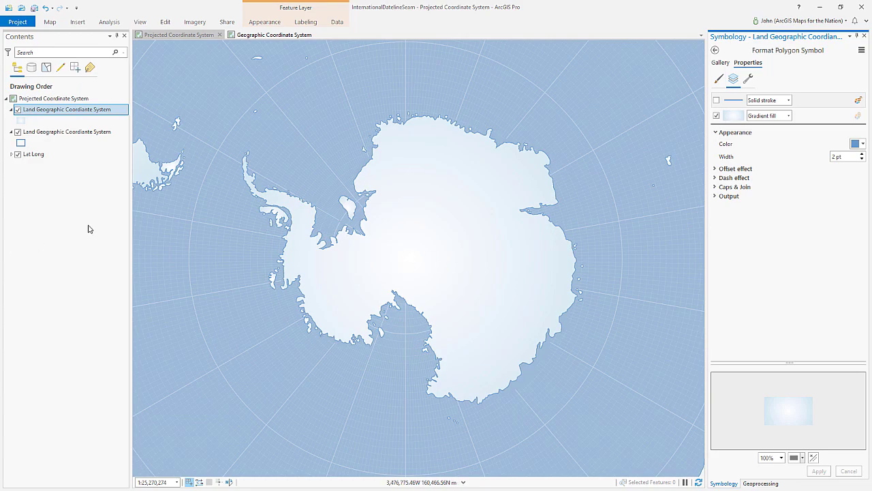
mouse_move(45, 193)
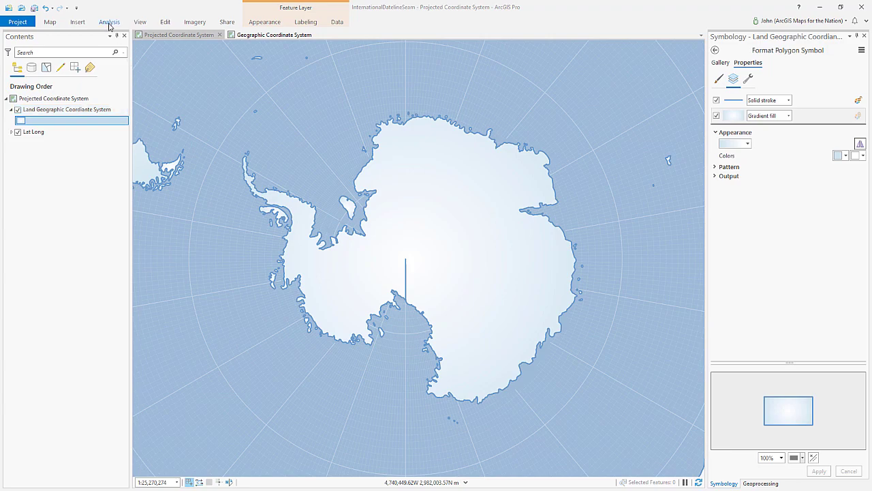
- Find the Project geoprocessing tool and set Land Geographic Coordinate System as input
click(760, 483)
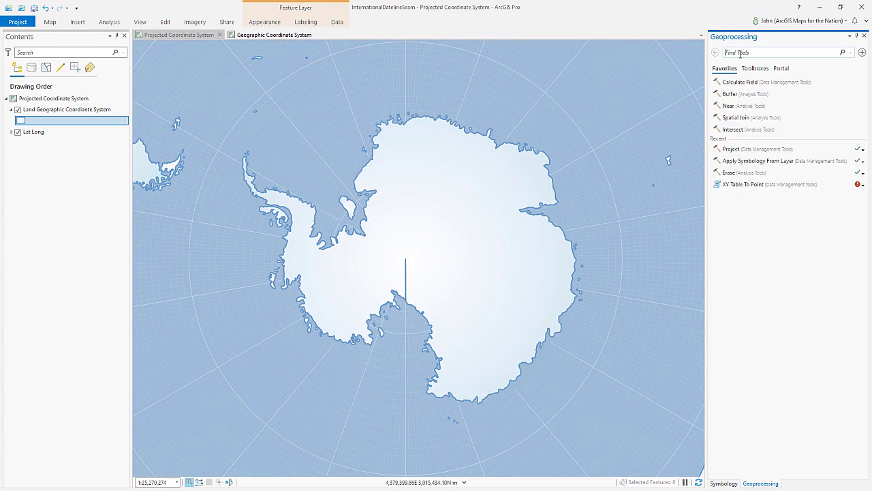
text(project)
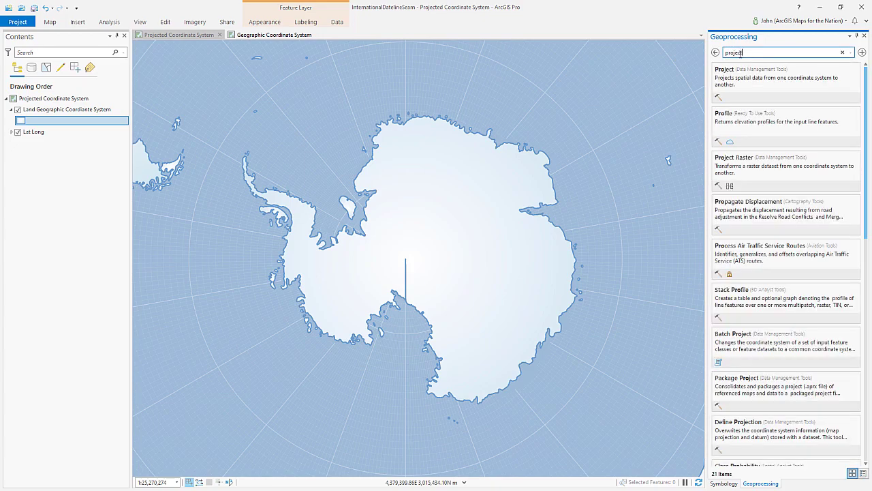
click(724, 68)
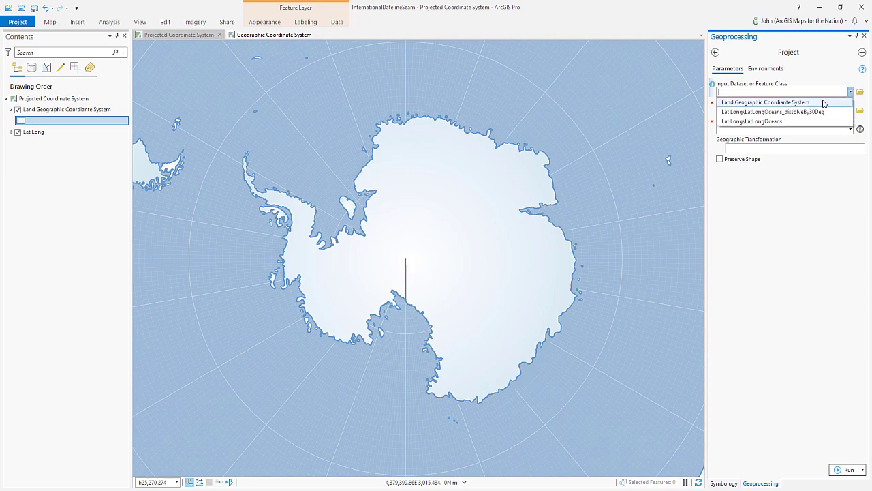
click(766, 102)
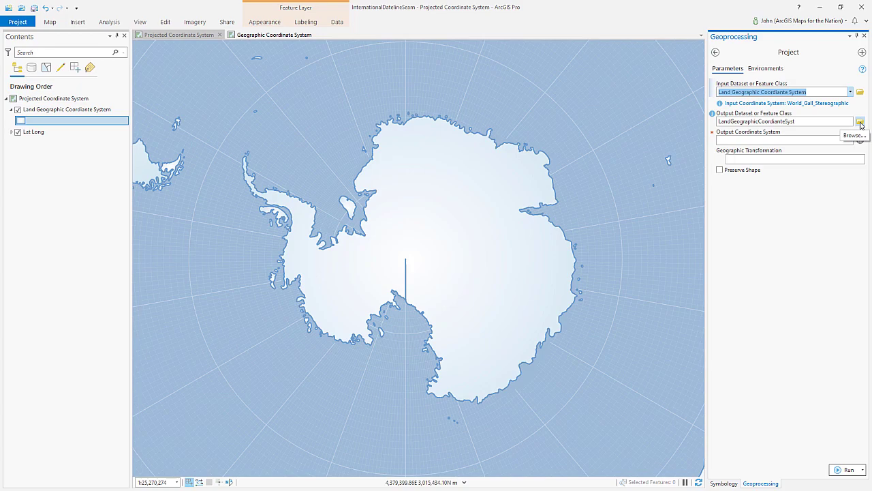
- Save the output as LandProjected in South Pole Orthographic and run the projection
click(861, 120)
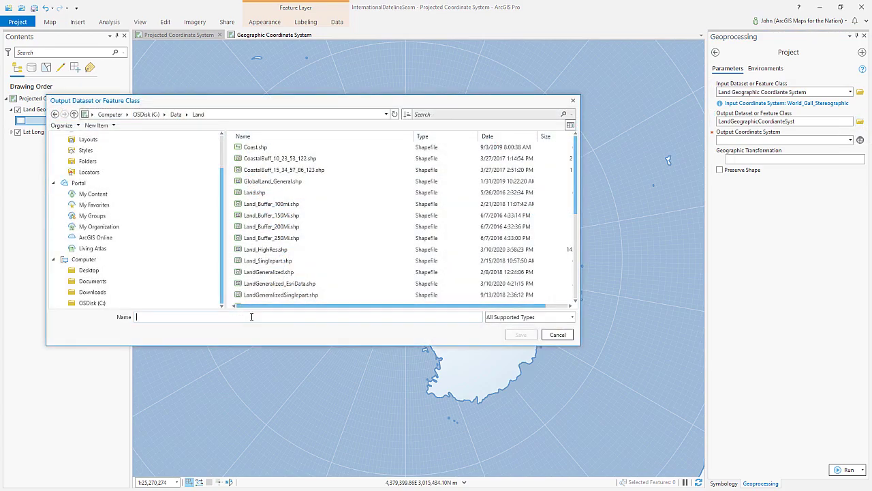
text(LandPro)
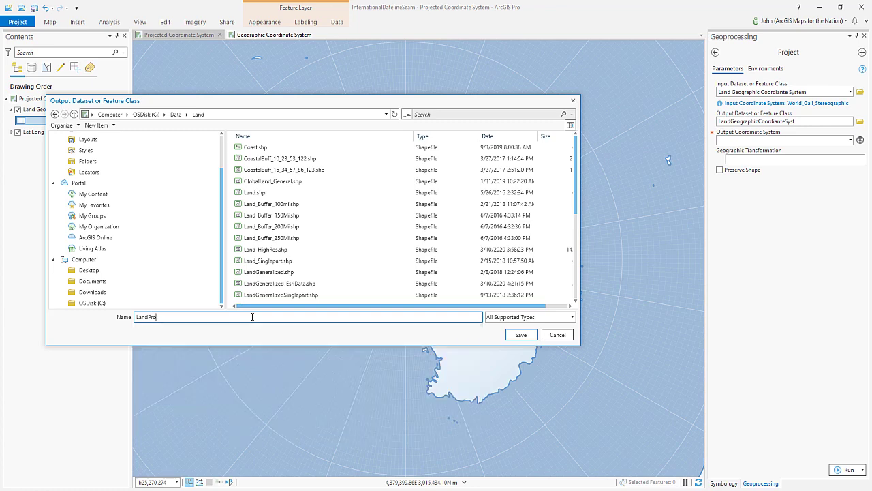
click(520, 334)
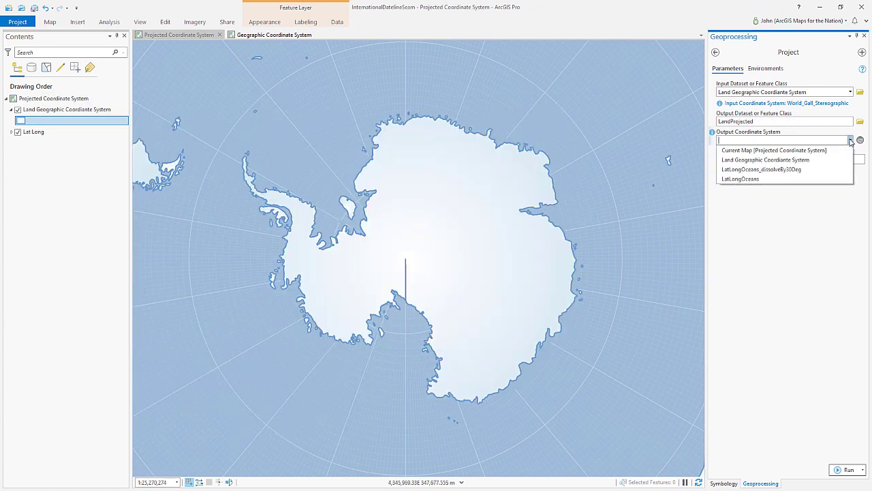
mouse_move(777, 150)
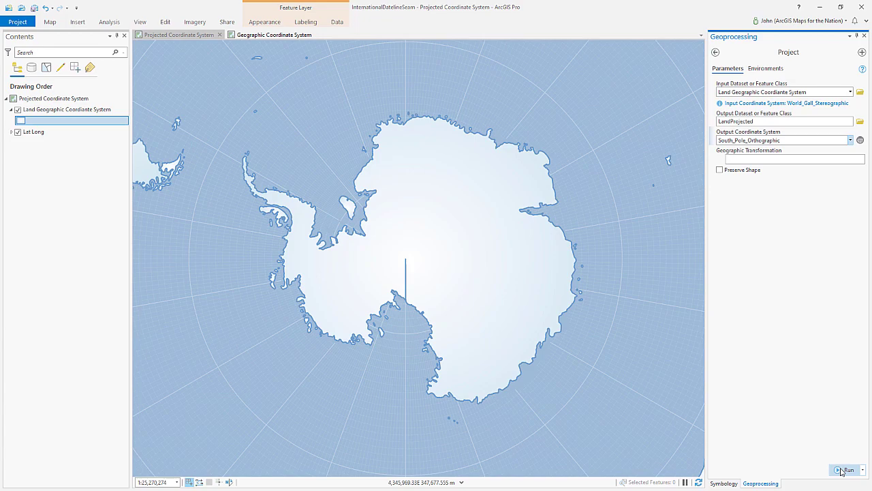
click(845, 465)
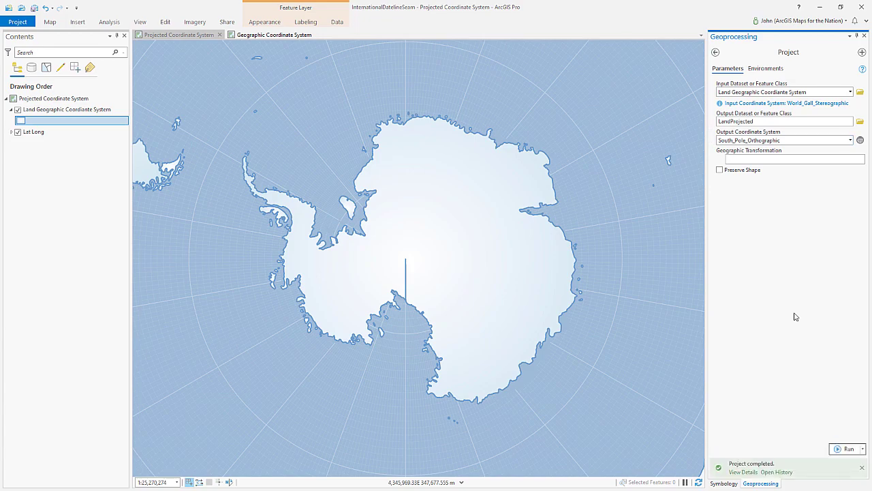
mouse_move(49, 177)
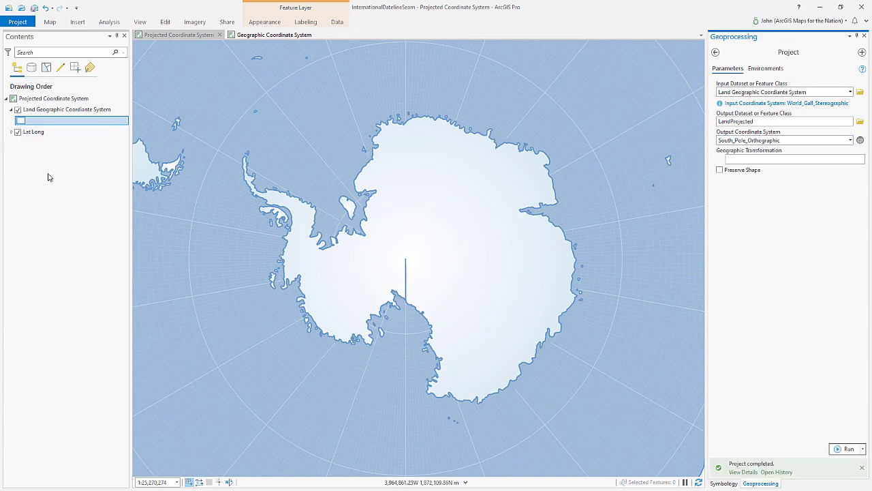
- Add LandProjected.shp to the map and hide the original Land Geographic Coordinate System layer
click(53, 98)
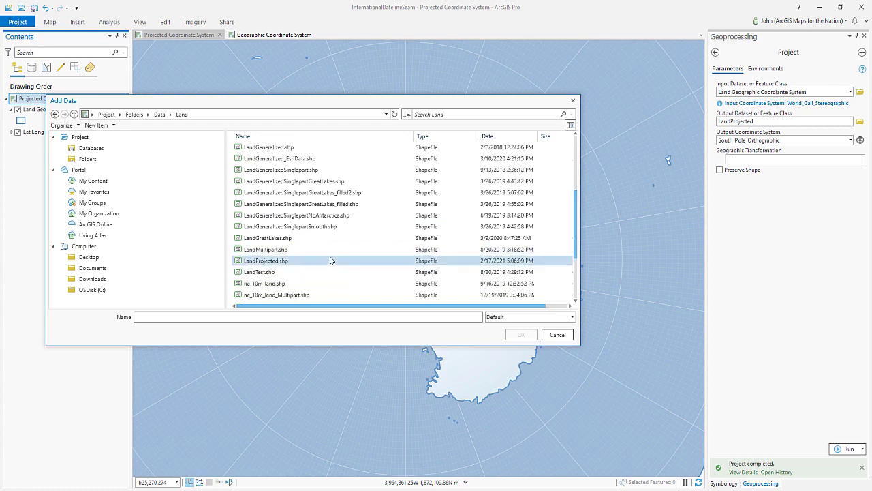
click(263, 260)
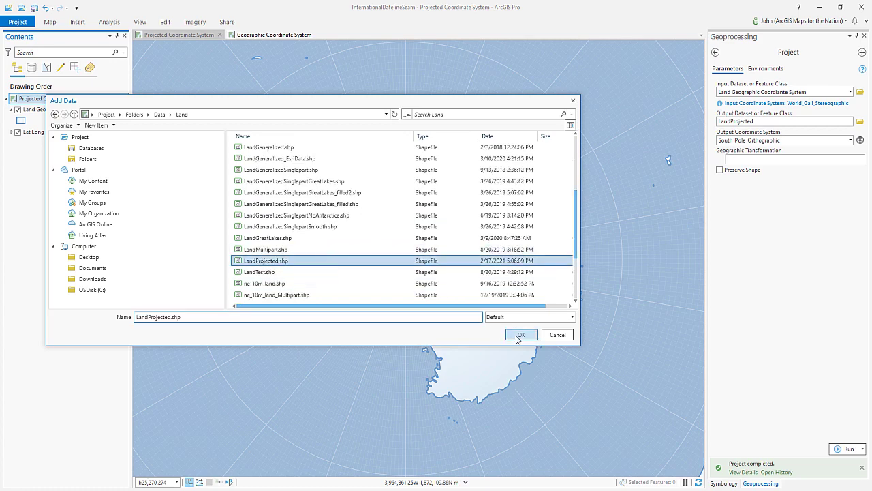
click(523, 334)
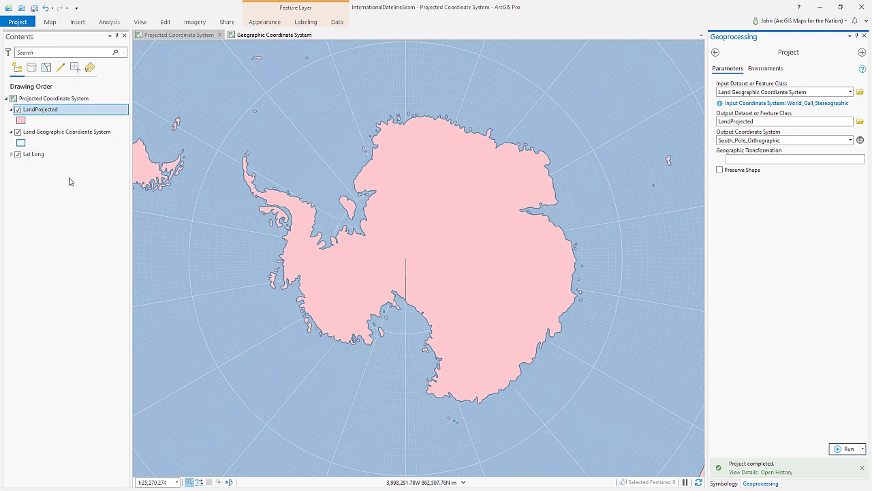
click(66, 131)
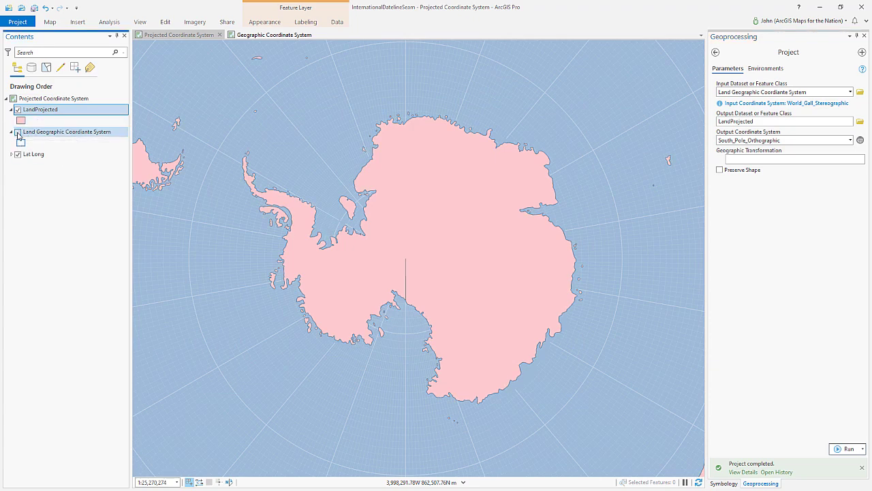
click(18, 131)
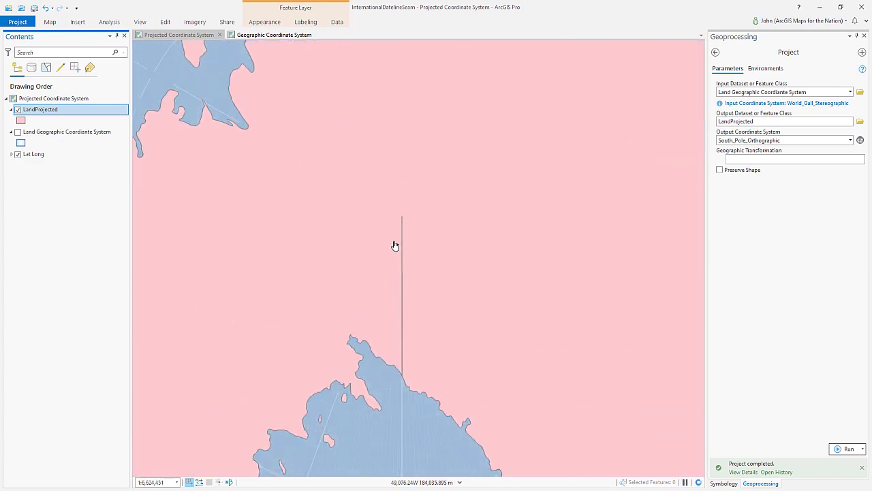
mouse_move(411, 224)
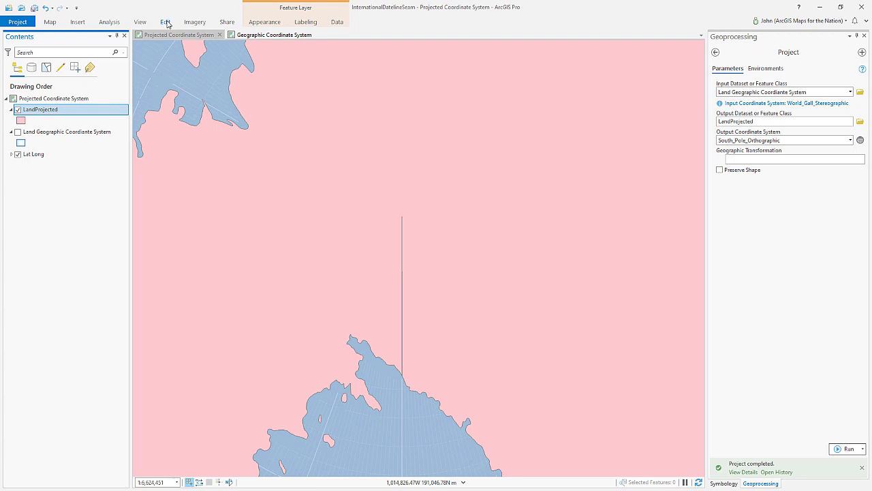
- Start Edit Vertices from the Modify tools to delete the seam vertex on LandProjected
click(163, 22)
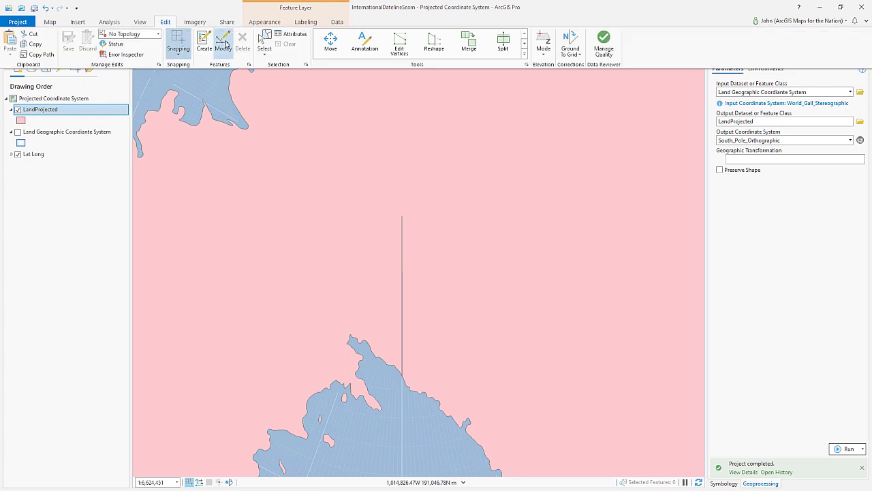
click(223, 44)
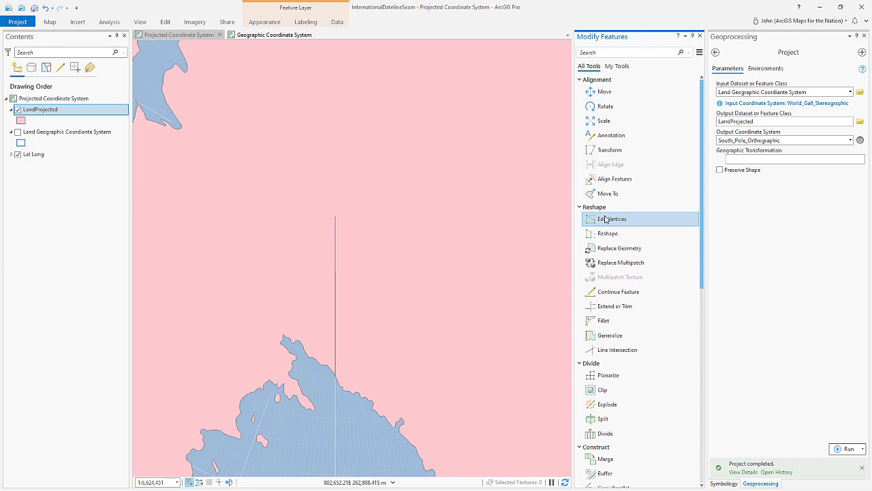
click(614, 218)
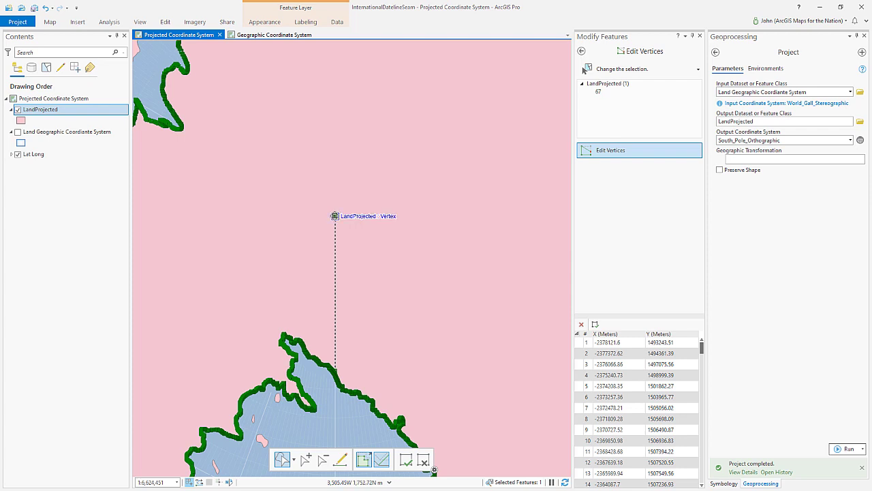
mouse_move(325, 210)
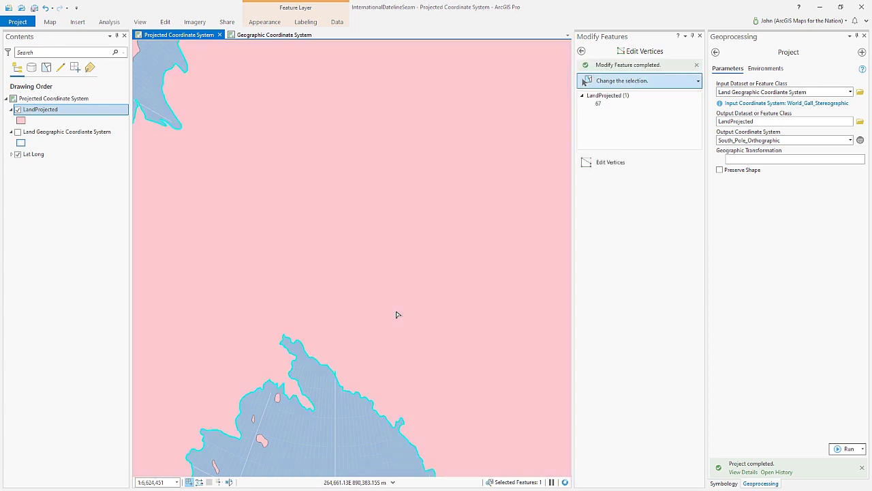
- Save all edits, confirming Yes, and clear the feature selection from the Map tab
click(162, 22)
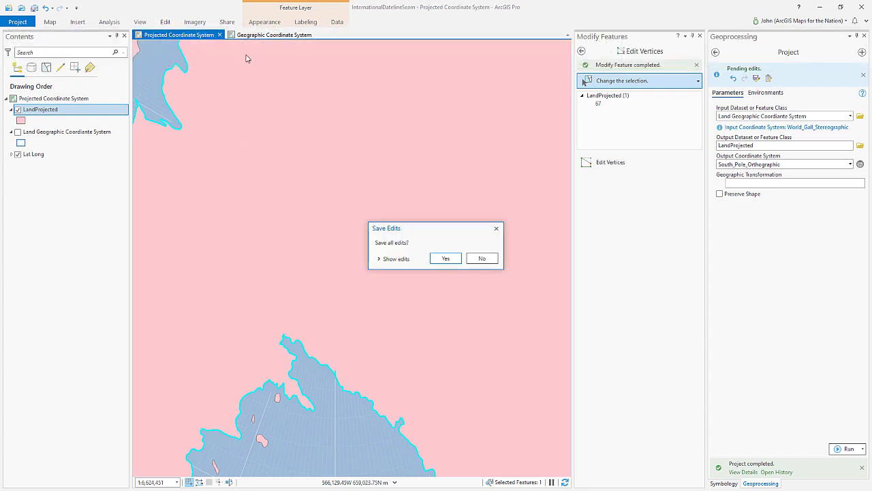
click(395, 259)
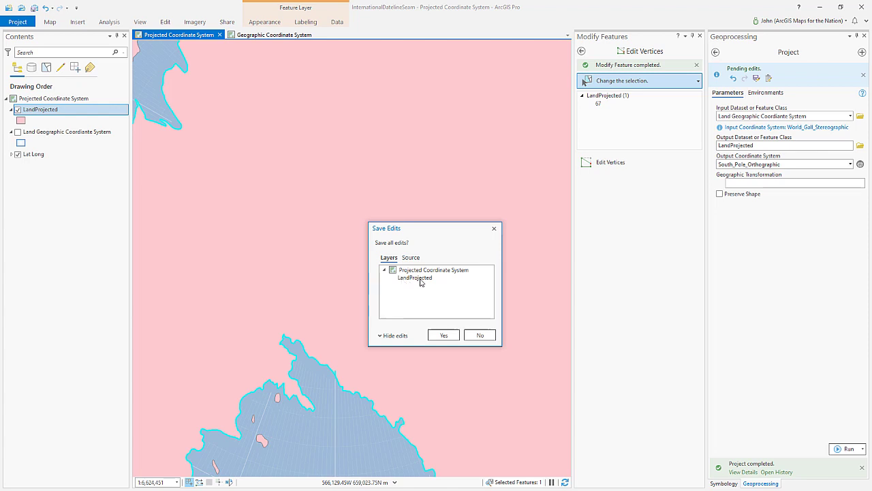
click(444, 335)
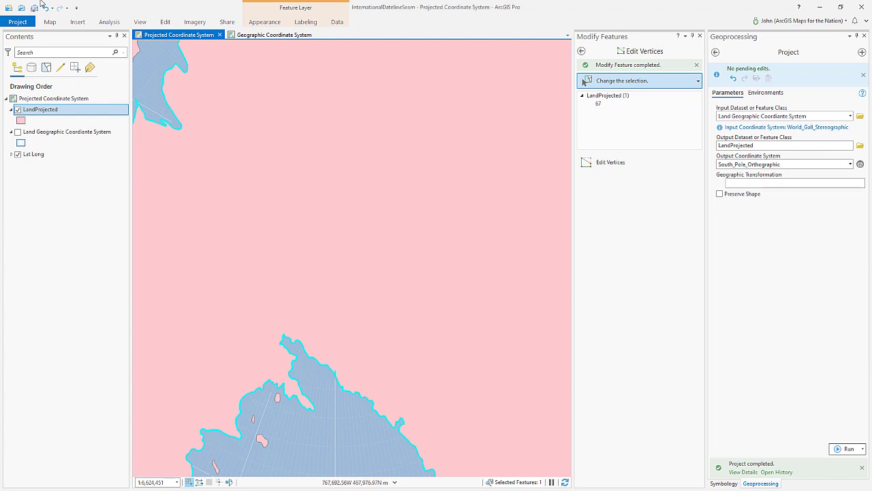
click(49, 22)
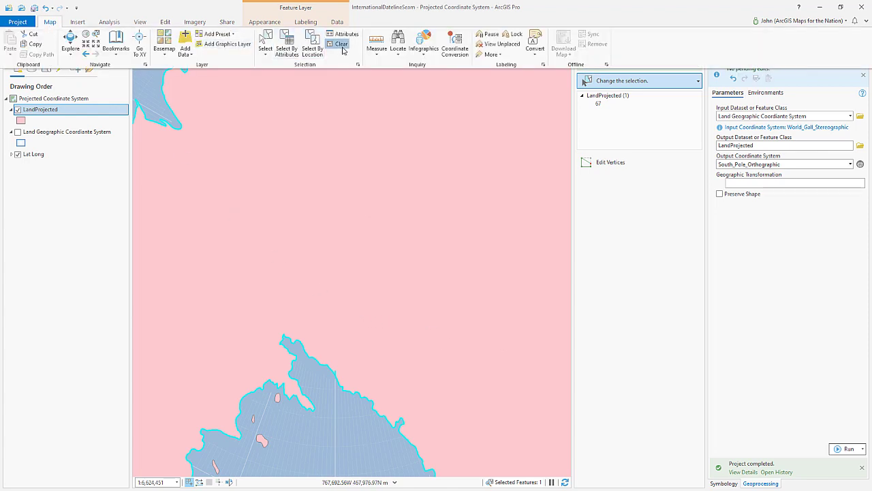
click(339, 44)
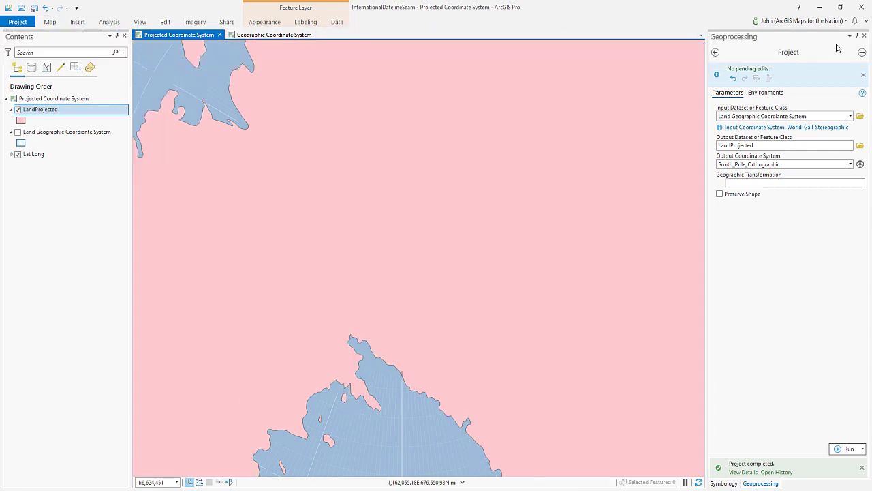
- Close the Geoprocessing pane and bring up LandProjected's symbology settings
click(862, 35)
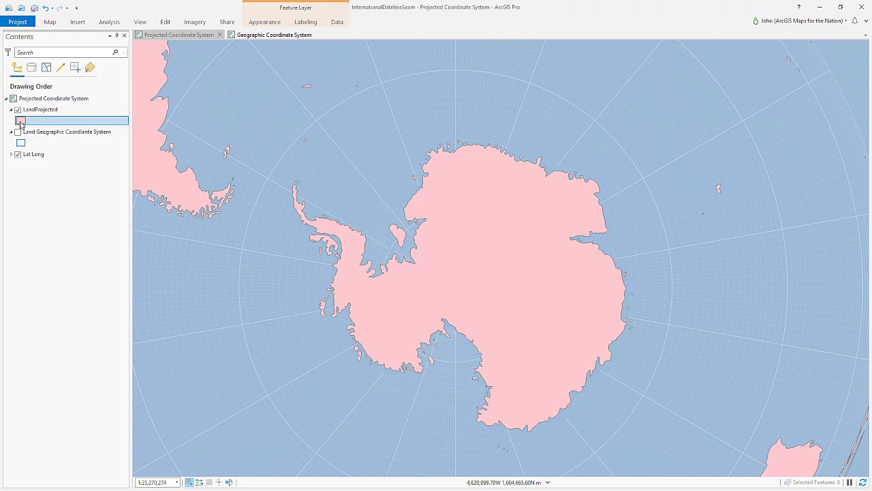
double_click(22, 120)
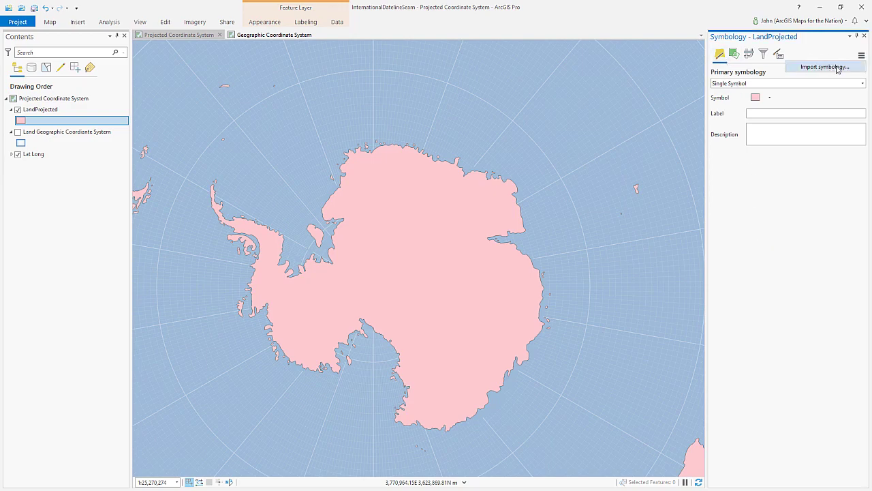
- Import symbology from Land Geographic Coordinate System onto LandProjected and run it
click(821, 66)
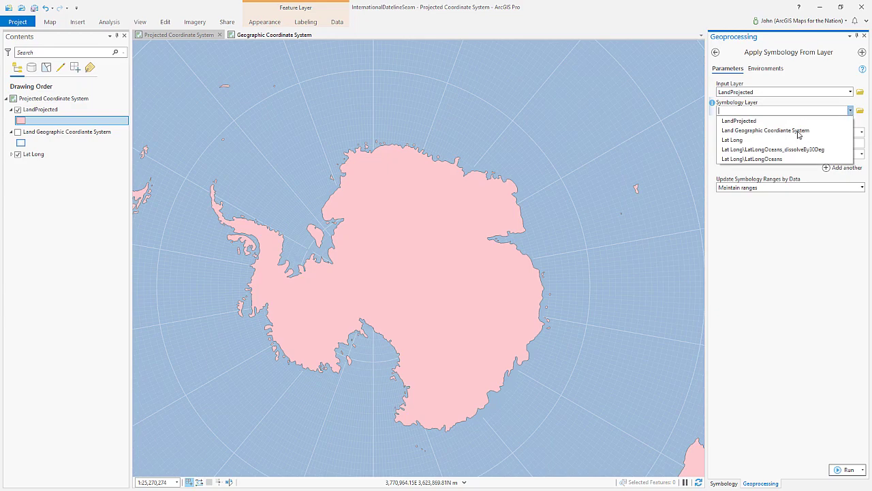
click(766, 131)
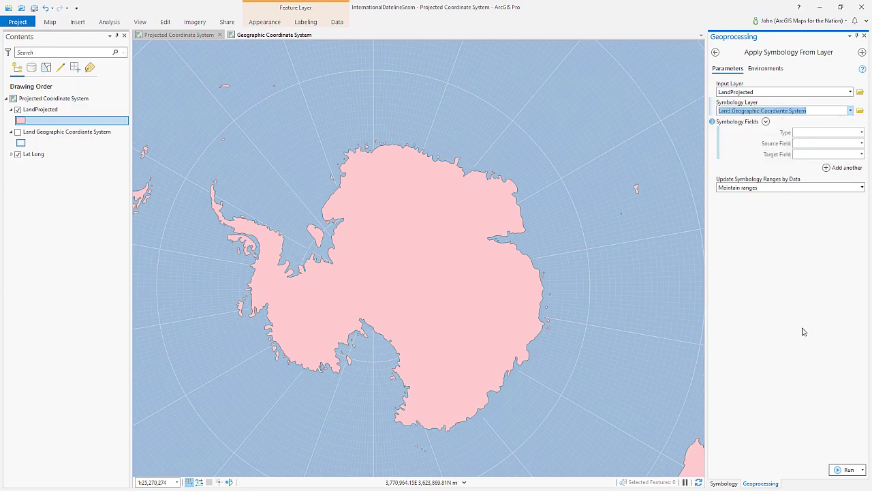
click(847, 469)
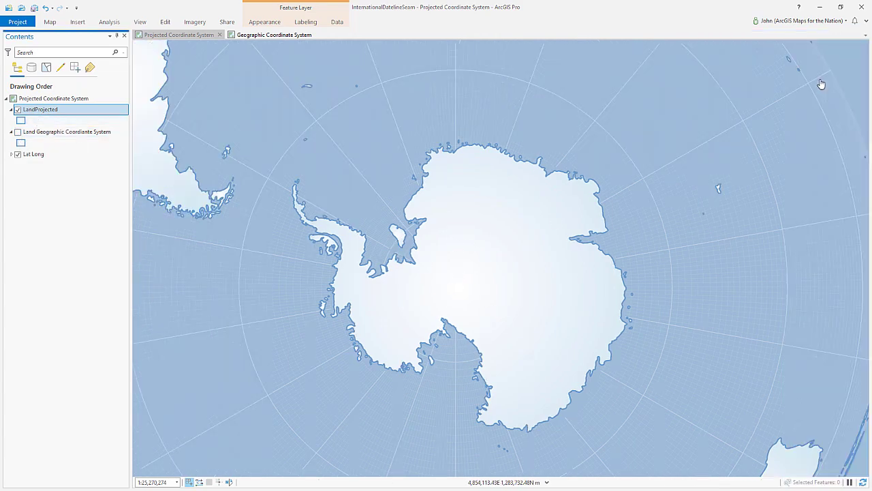
scroll(down, 3)
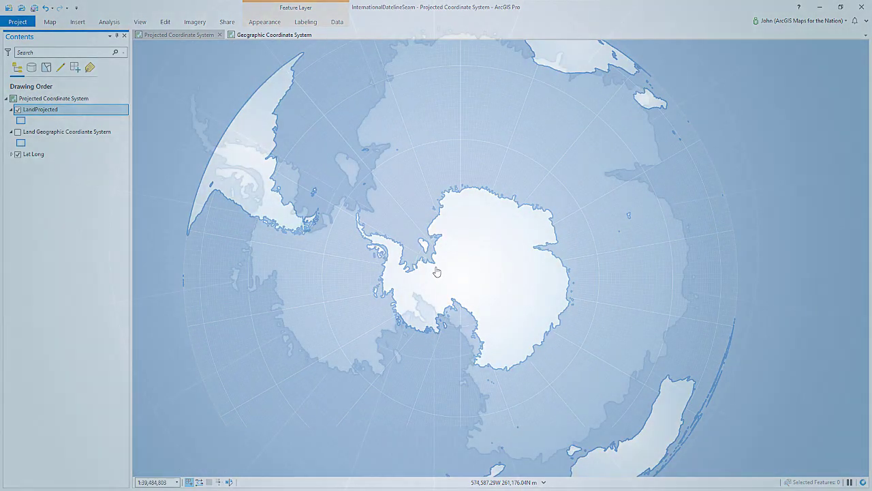